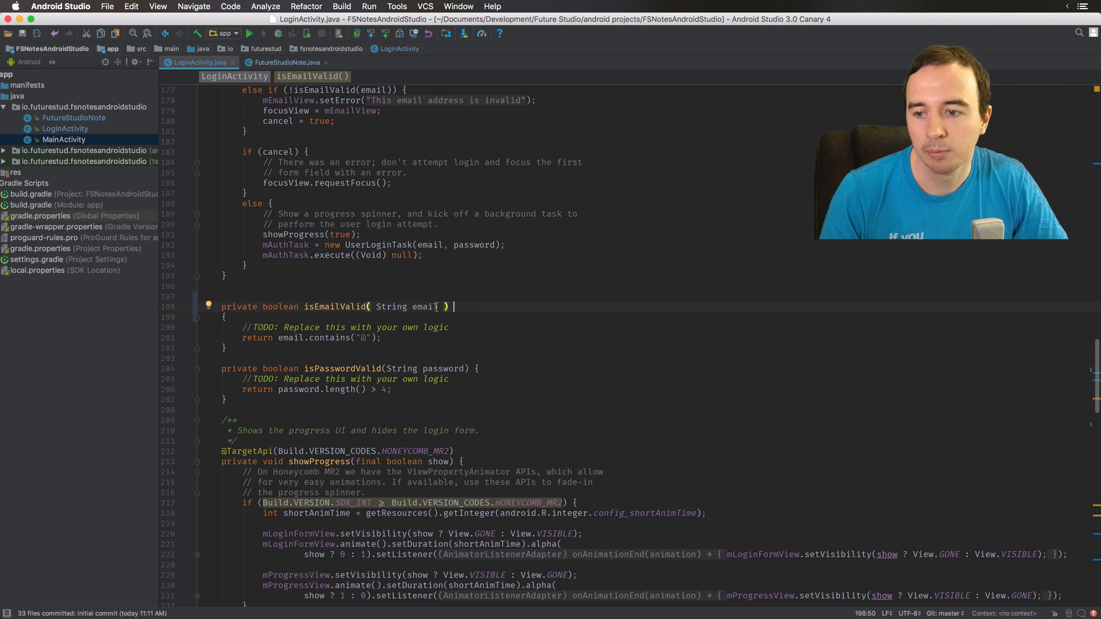
Reformat the isEmailValid method in LoginActivity.java to code conventions (Cmd+Alt+L), then start a commit of the changes.
{"action": "double_click", "coordinate": [407, 307]}
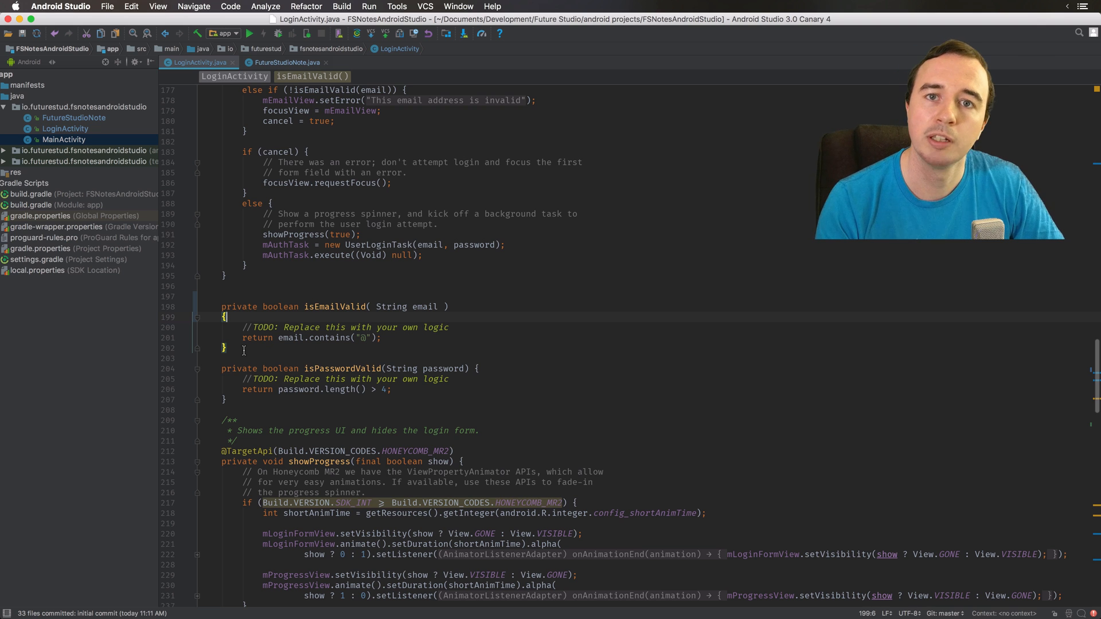
{"action": "scroll", "scroll_direction": "down", "scroll_amount": 3}
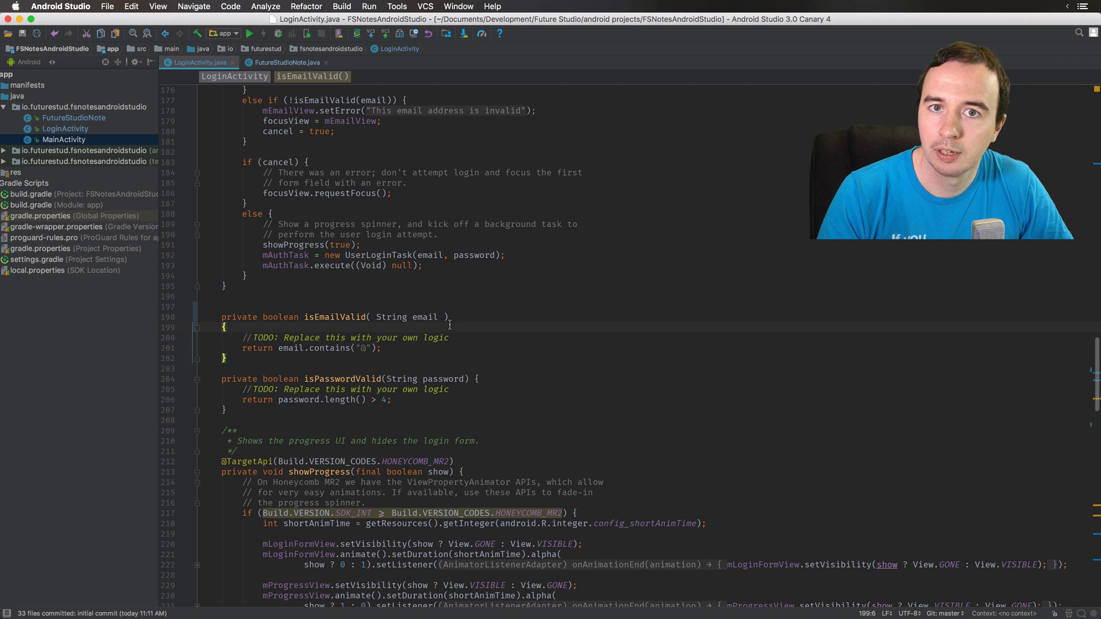
{"action": "key", "text": "cmd+alt+l"}
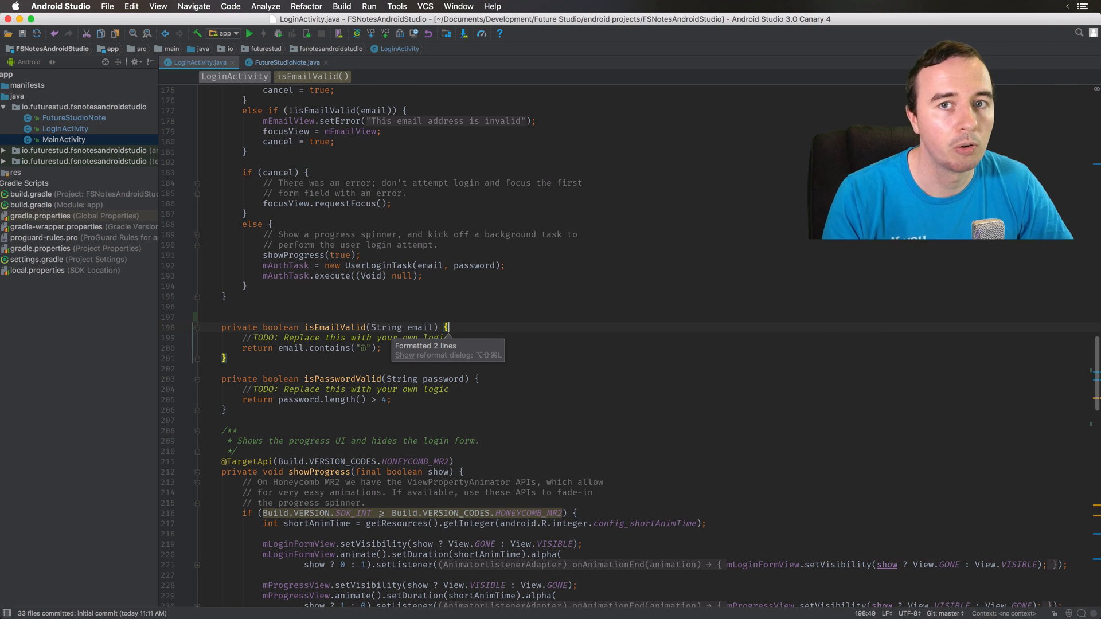
{"action": "mouse_move", "coordinate": [463, 322]}
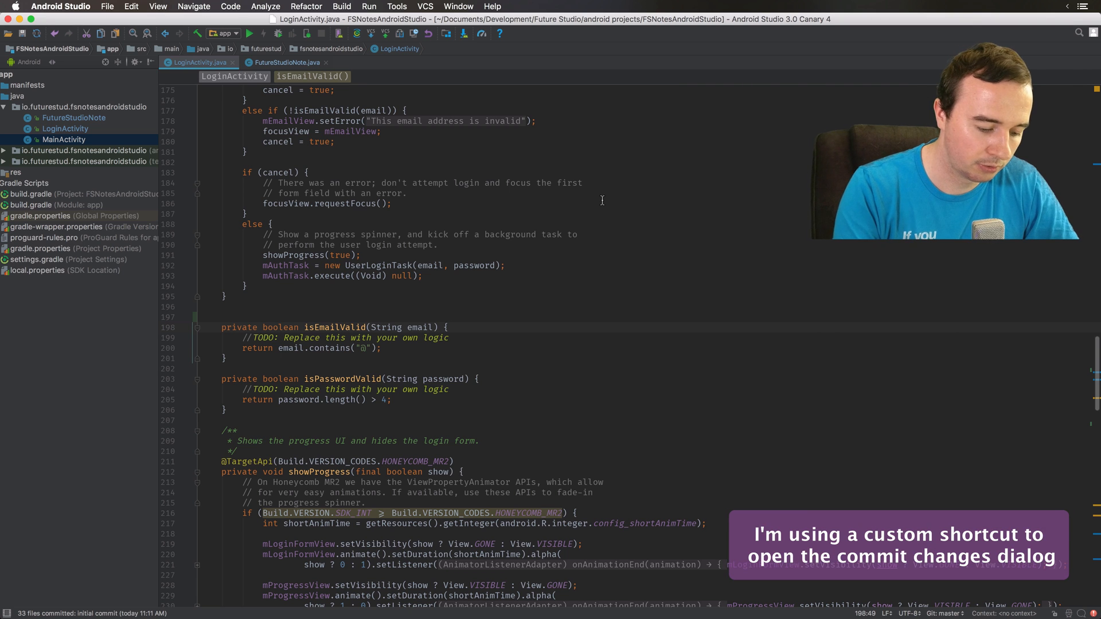
{"action": "key", "text": "cmd+k"}
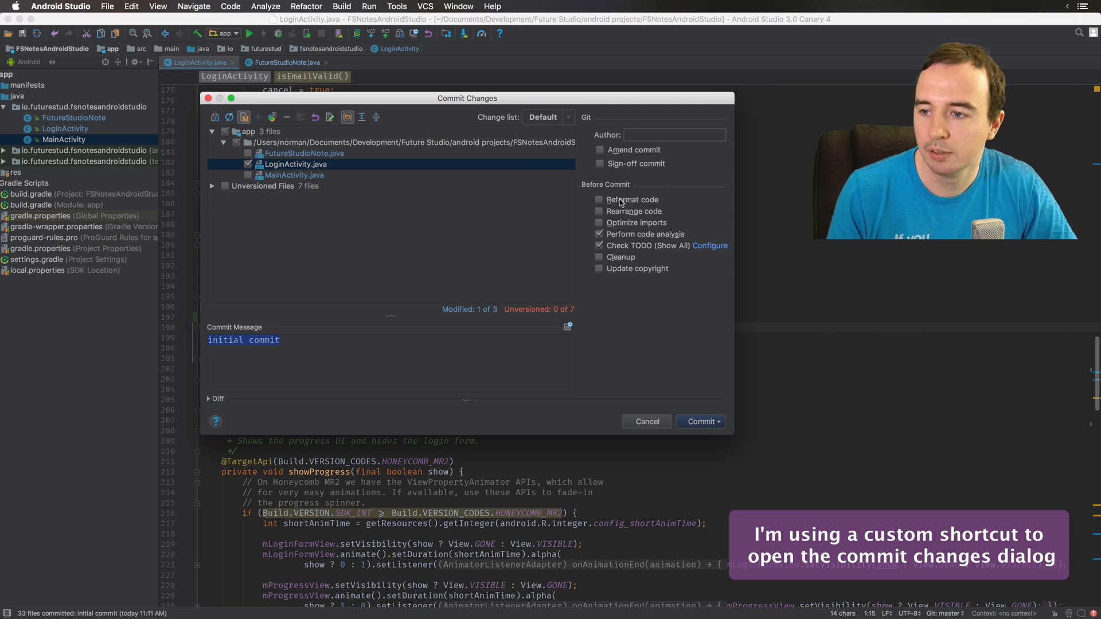